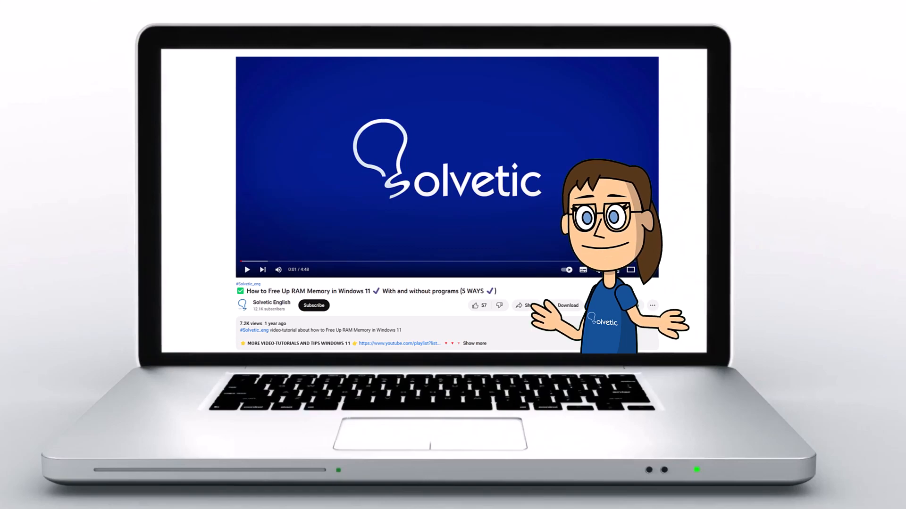
# Step: Reach the account Settings page from the home feed via the More menu
pyautogui.click(474, 344)
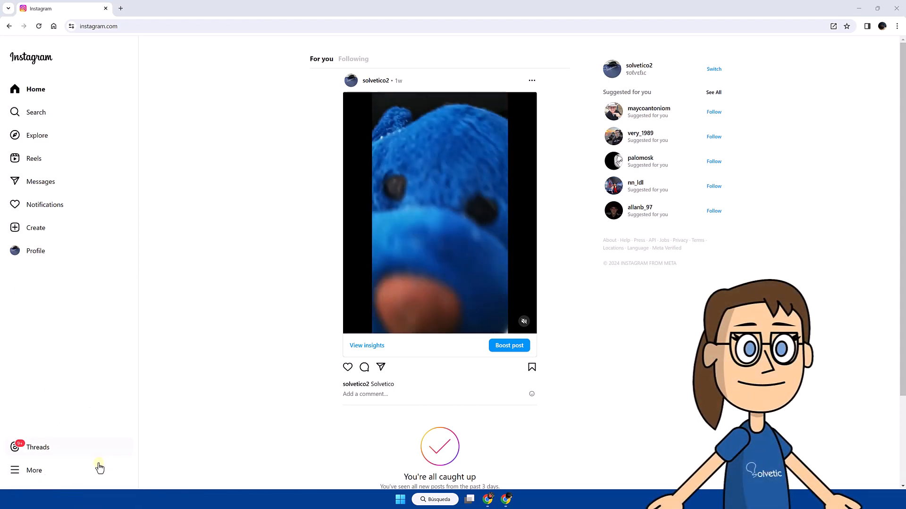
pyautogui.click(34, 470)
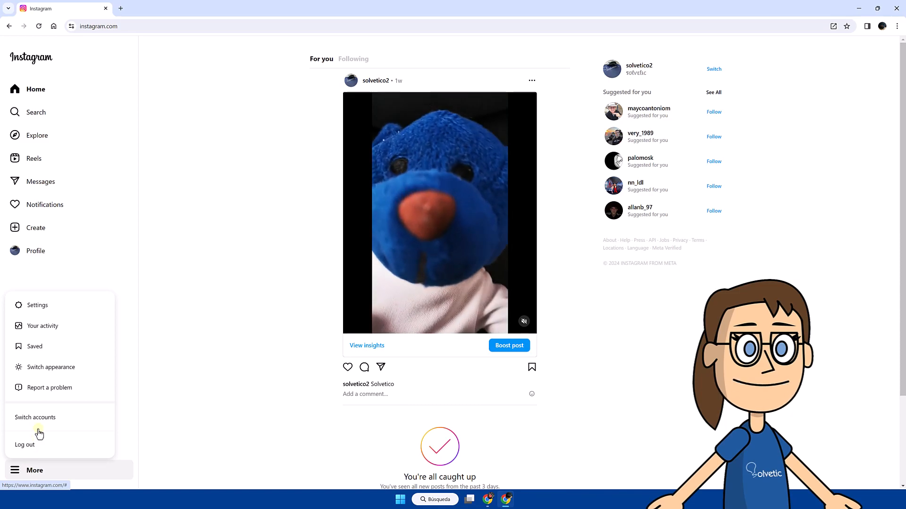
pyautogui.moveTo(60, 305)
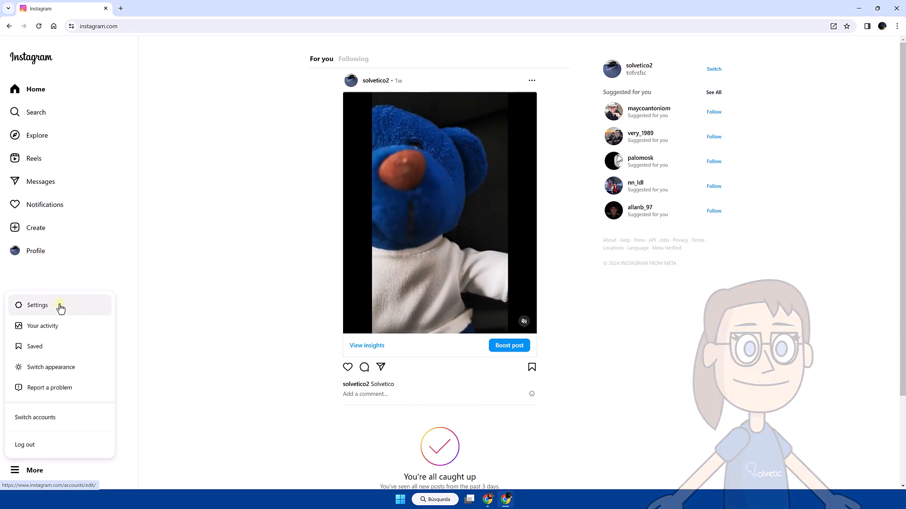
pyautogui.click(38, 305)
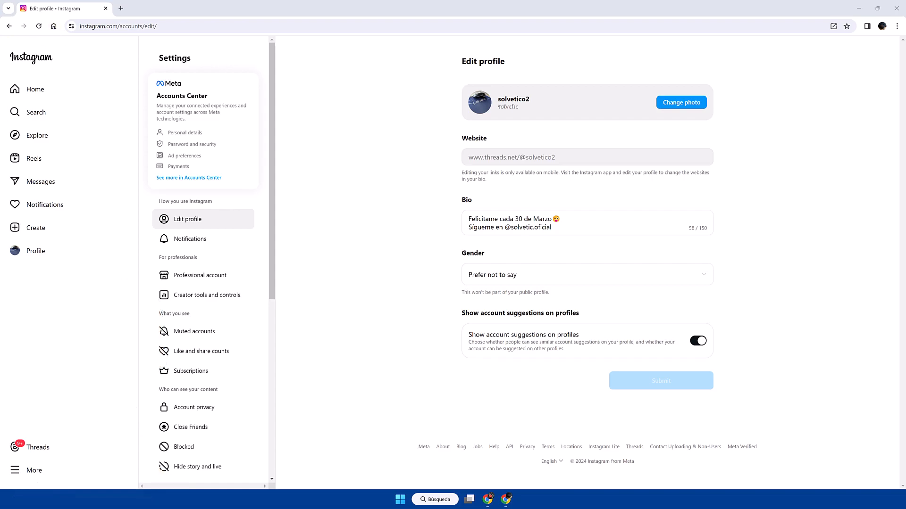
pyautogui.moveTo(185, 133)
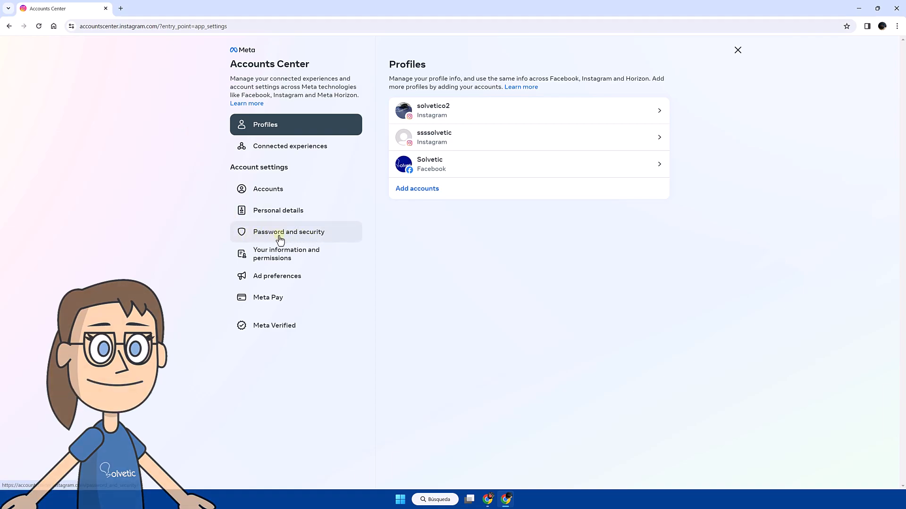
# Step: Start a password change from Password and security, bringing up the account chooser
pyautogui.click(289, 232)
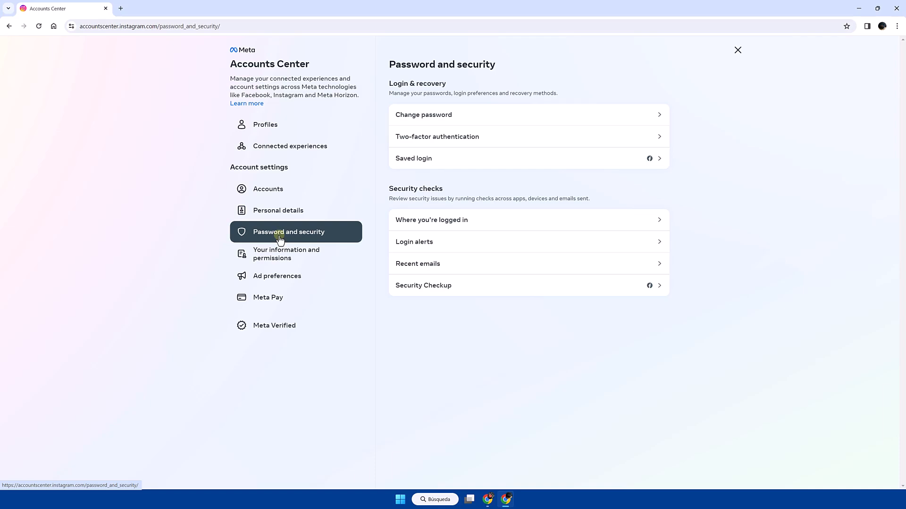
pyautogui.moveTo(318, 234)
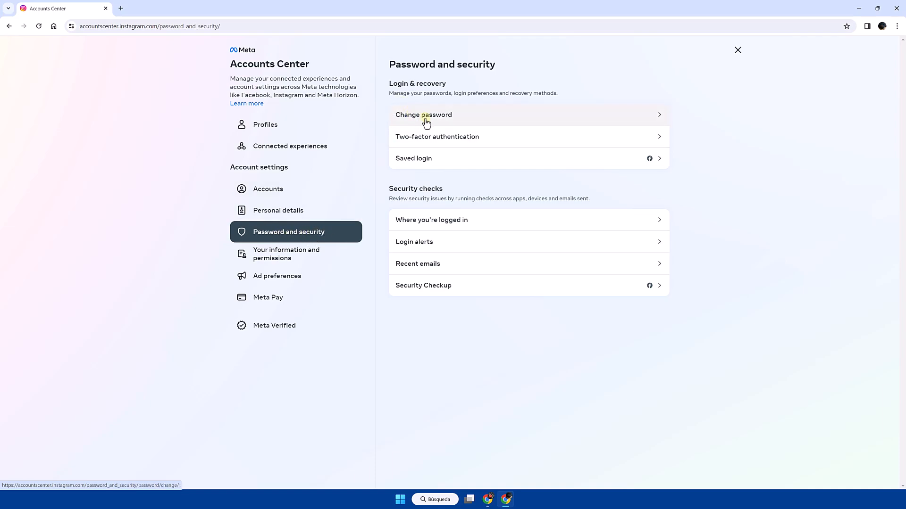
pyautogui.click(424, 115)
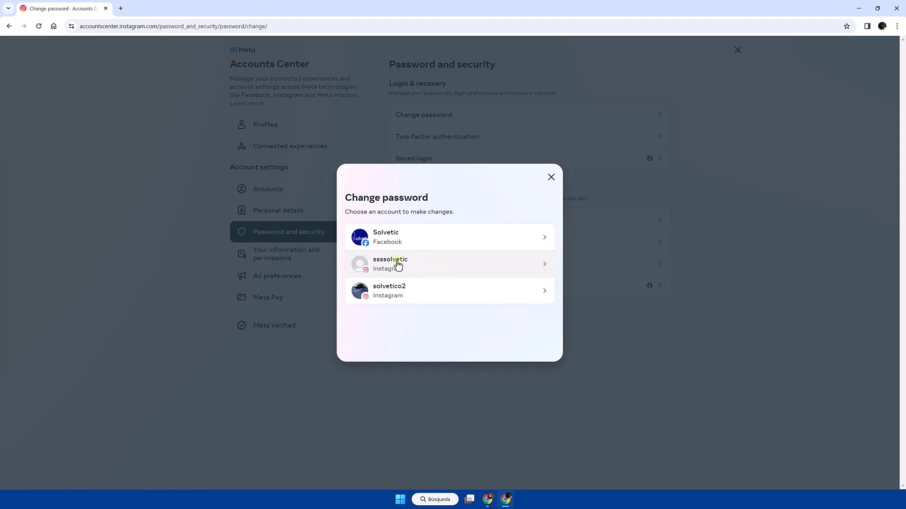
# Step: Change the ssssolvetic account's password by entering current and new passwords and submitting
pyautogui.click(450, 264)
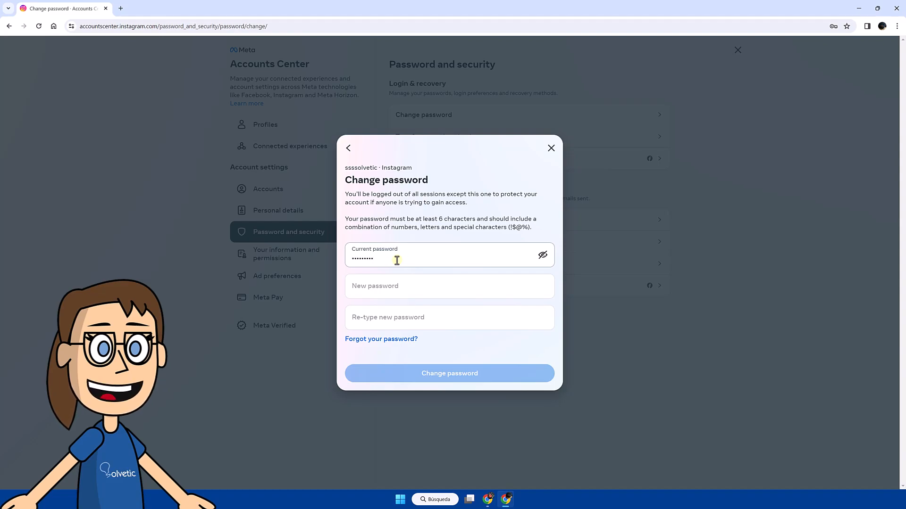
pyautogui.write('•')
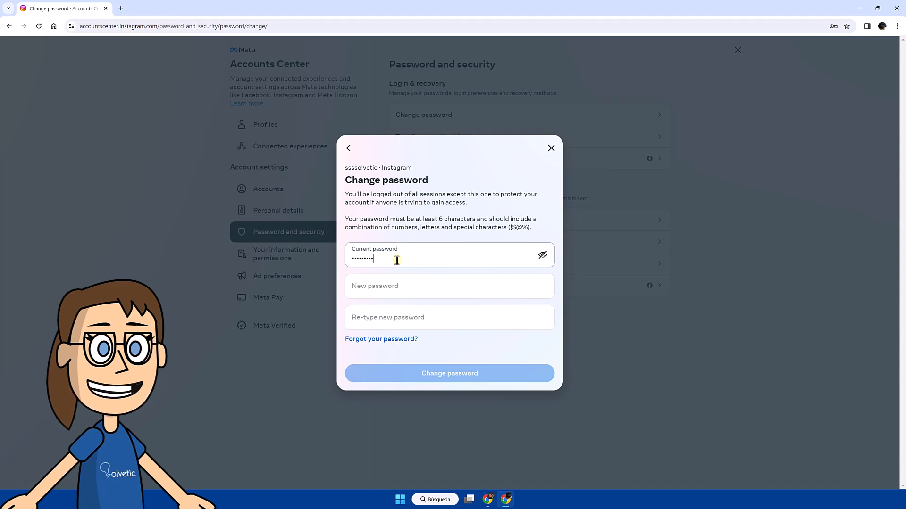
pyautogui.write('••••••••')
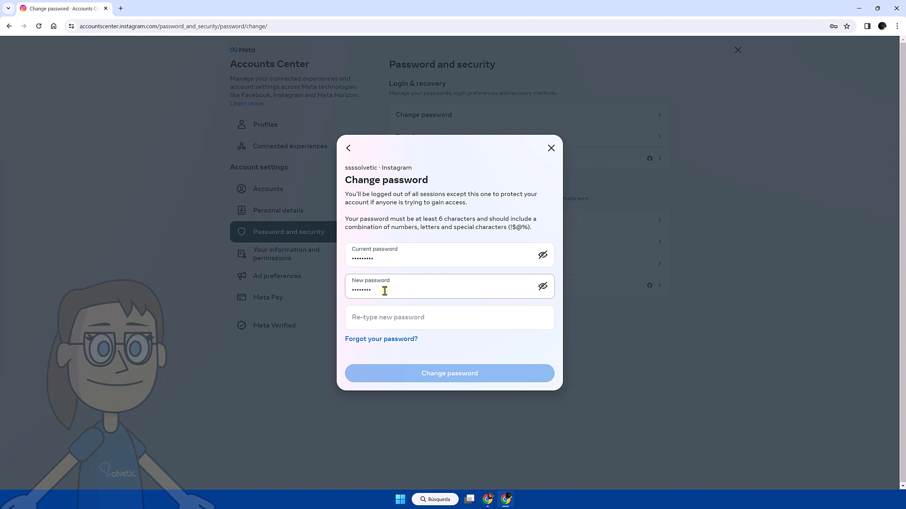
pyautogui.click(449, 317)
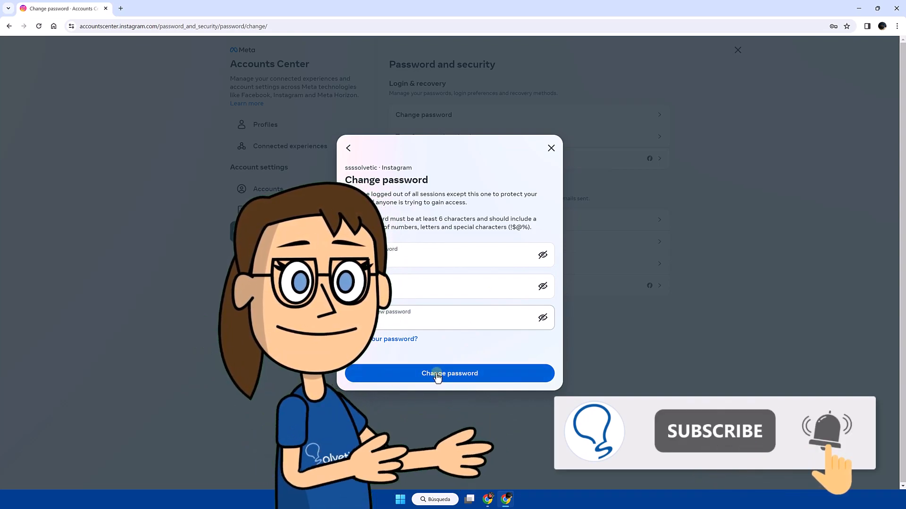
pyautogui.click(550, 148)
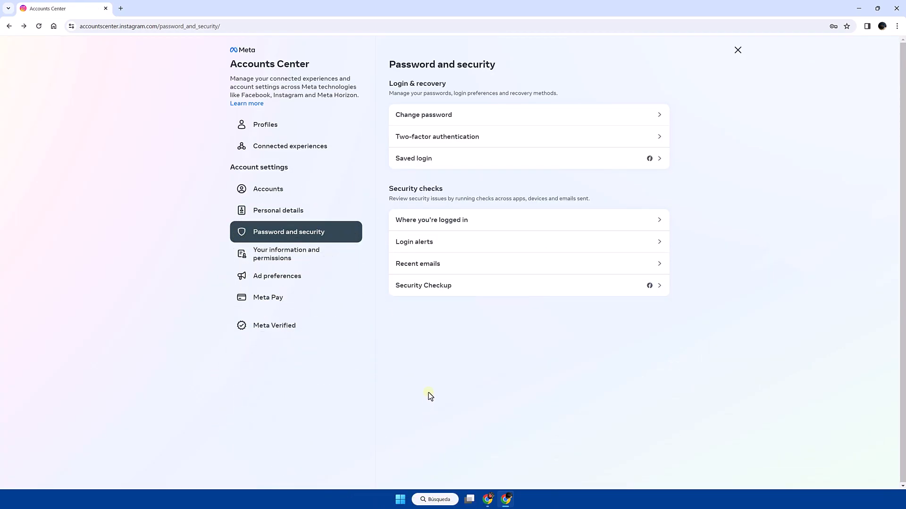
pyautogui.moveTo(451, 369)
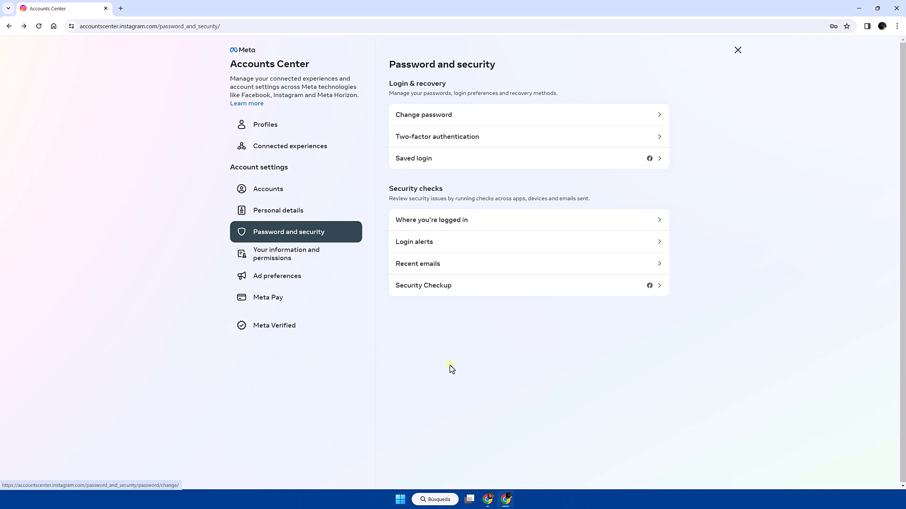